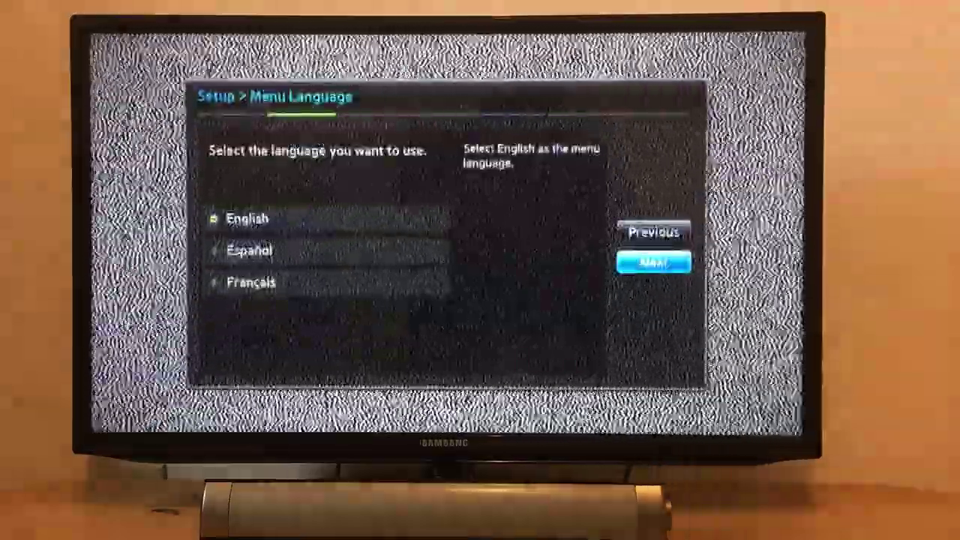
Keep English as the menu language and continue to the Use Mode screen.
click(651, 264)
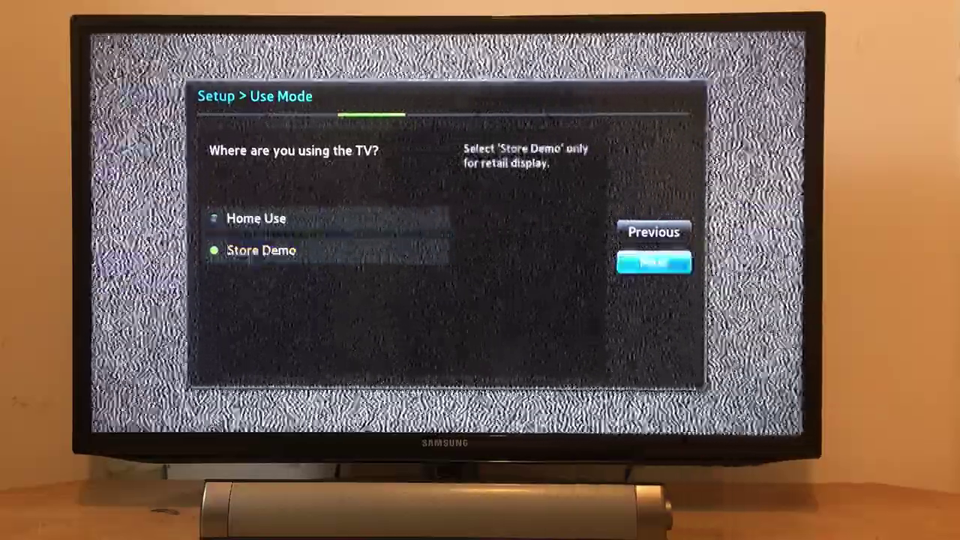
Confirm Store Demo as the use mode, bringing up the Home Use recommendation warning.
click(652, 264)
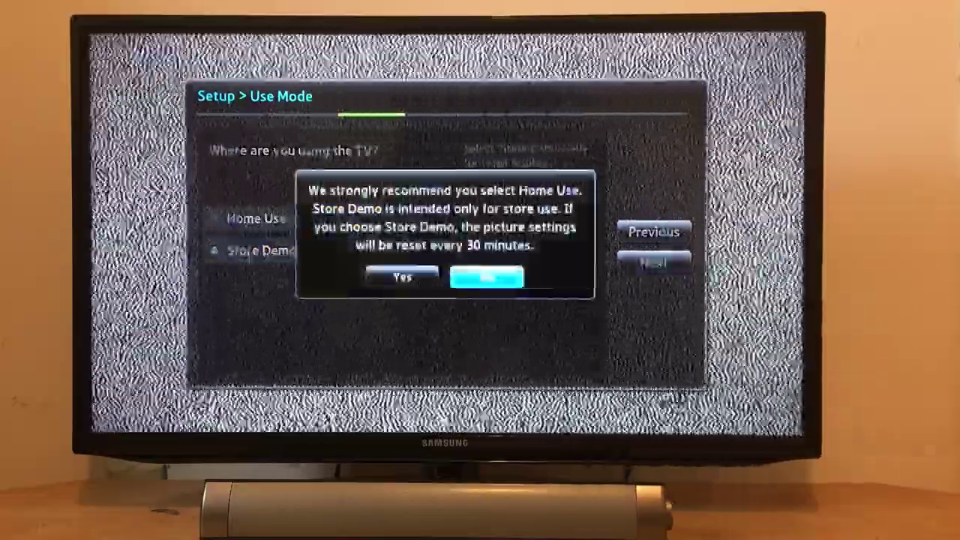